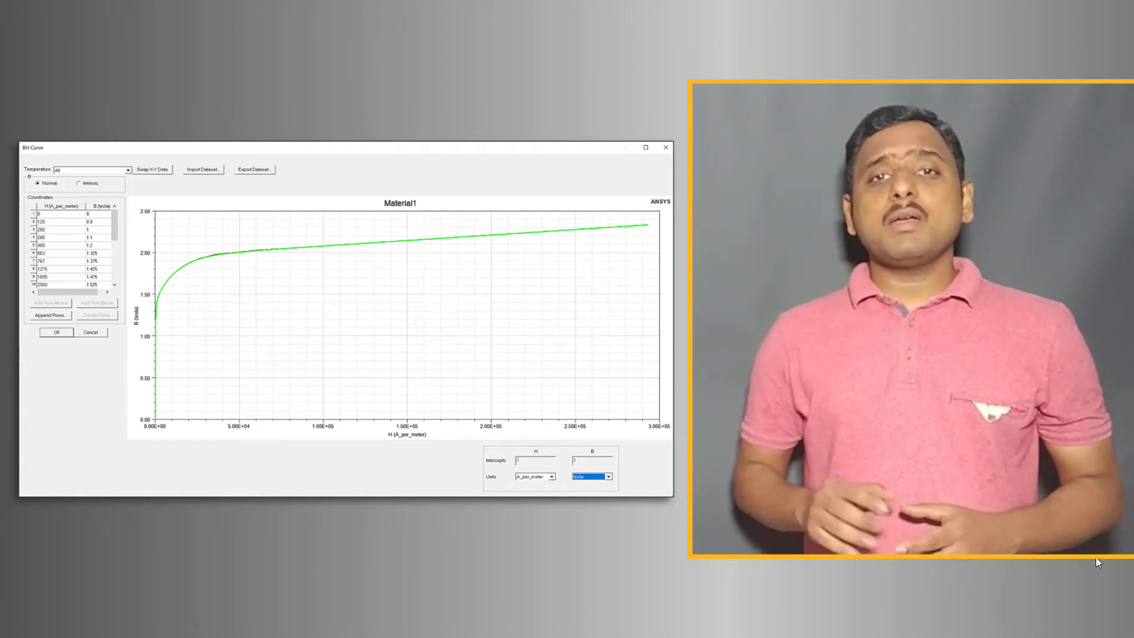
- Open Assign Material for the Stator, scroll the material definitions and start adding a new material
click(57, 332)
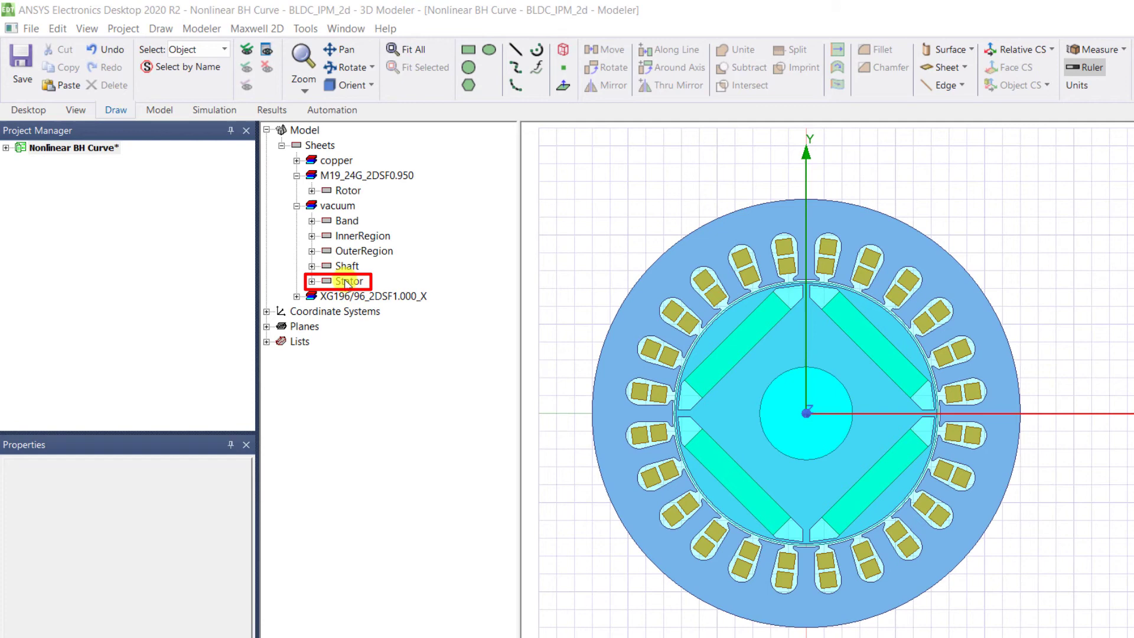
right_click(347, 281)
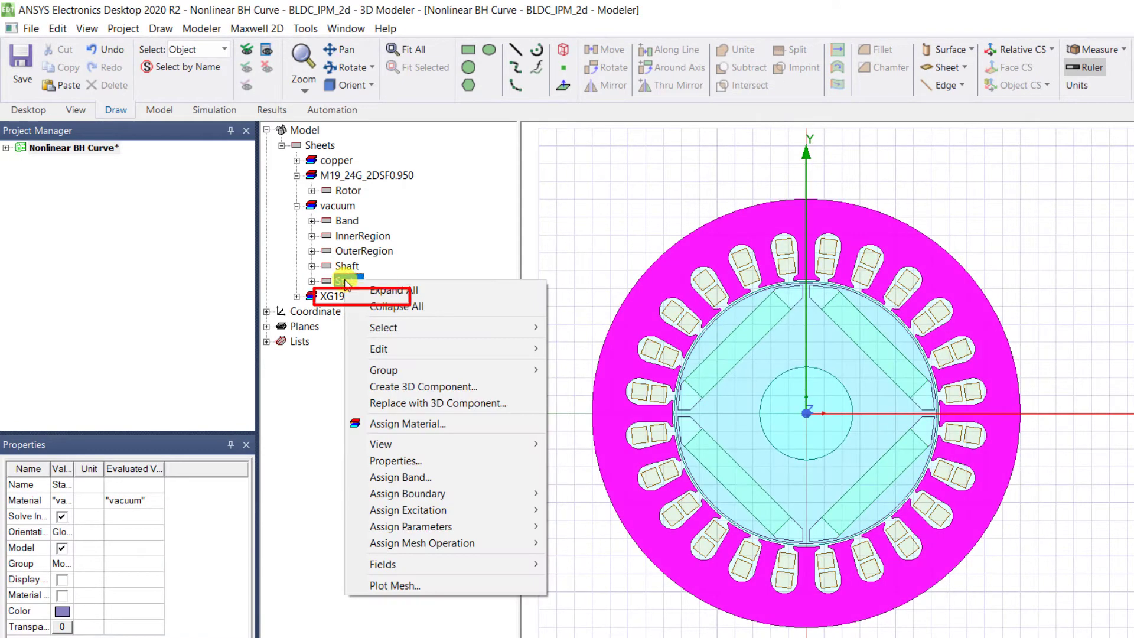
mouse_move(378, 349)
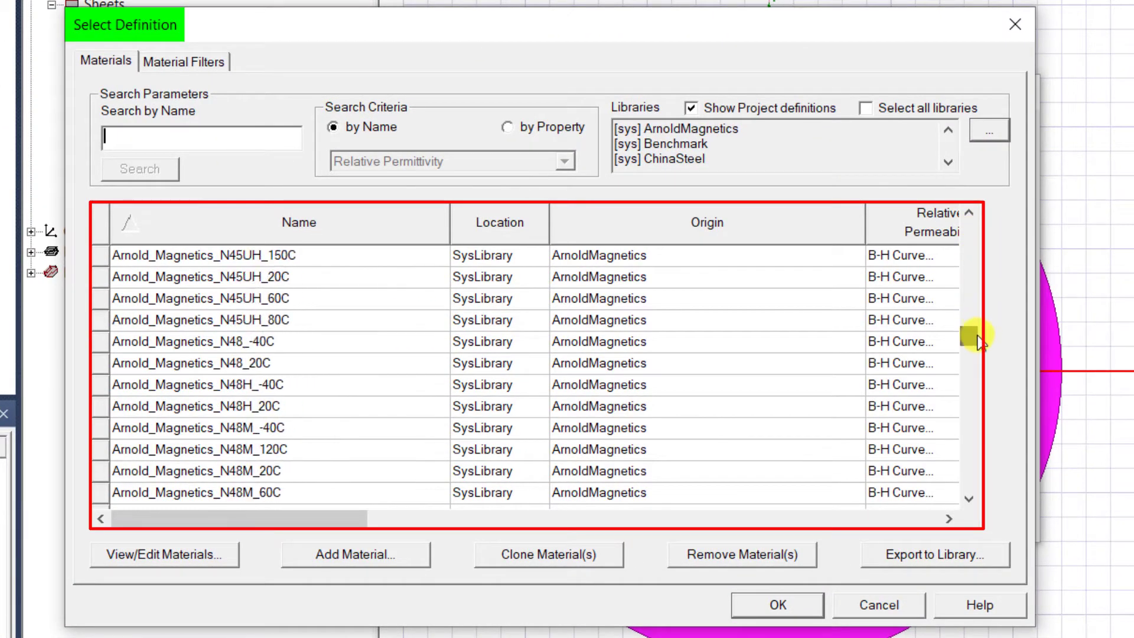
drag(972, 334, 972, 397)
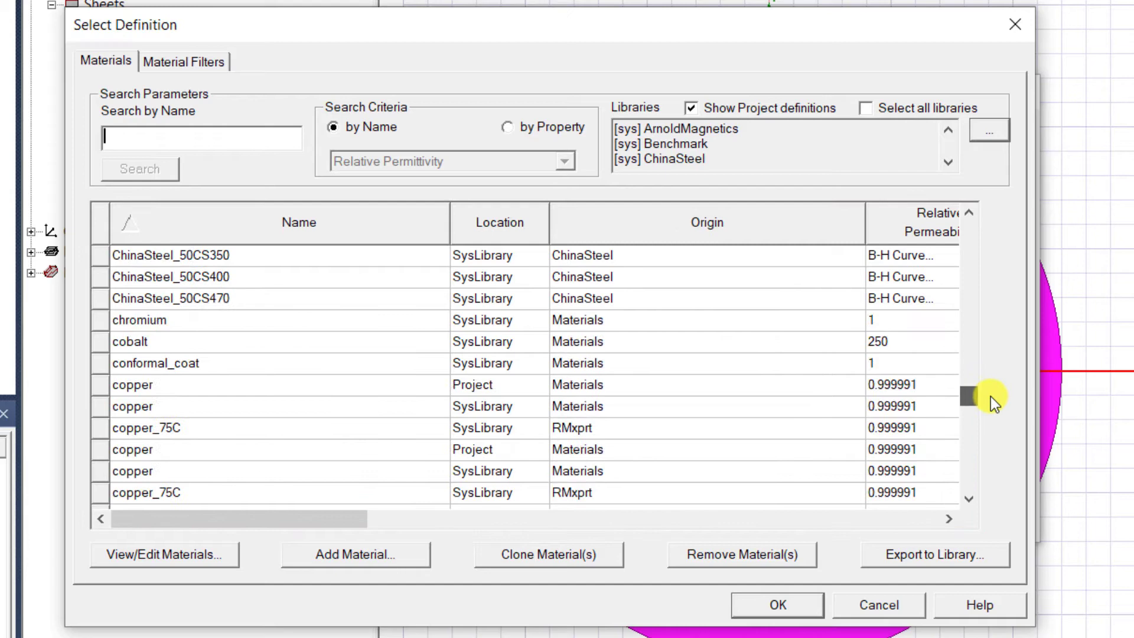
drag(968, 397, 967, 426)
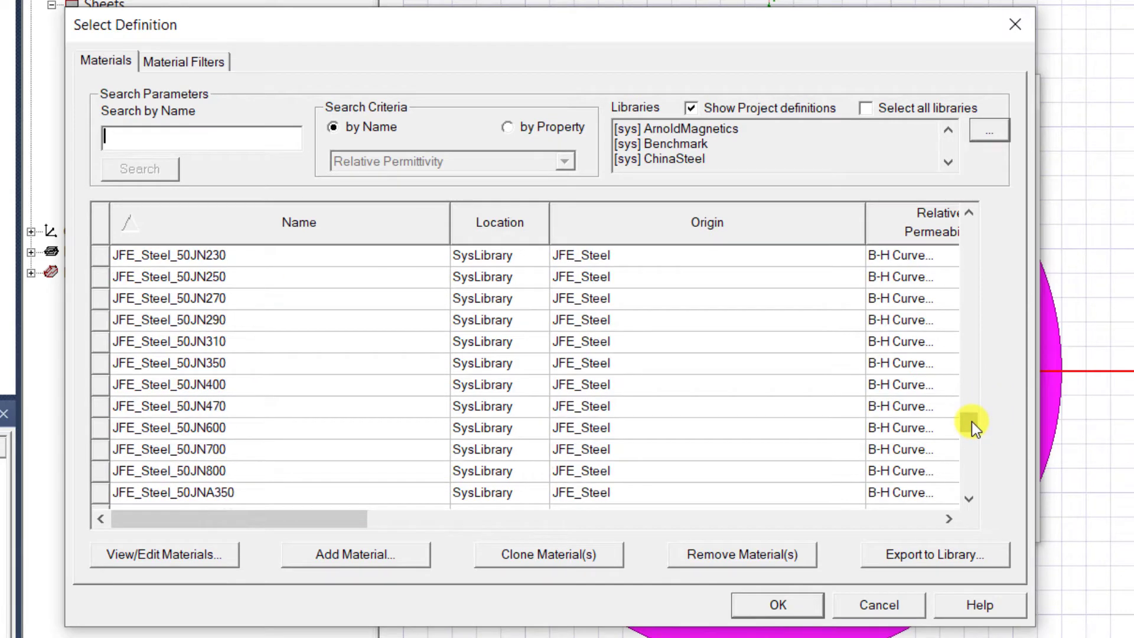
drag(970, 422, 971, 478)
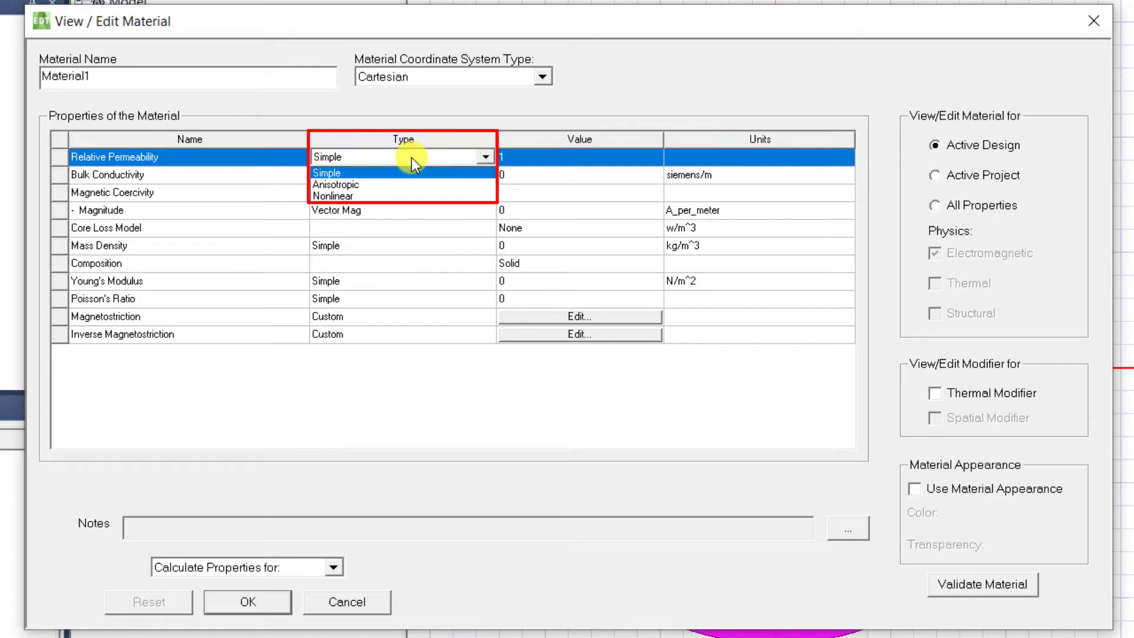
- Set Material1's relative permeability to Nonlinear and bring up its empty B-H curve table
click(332, 195)
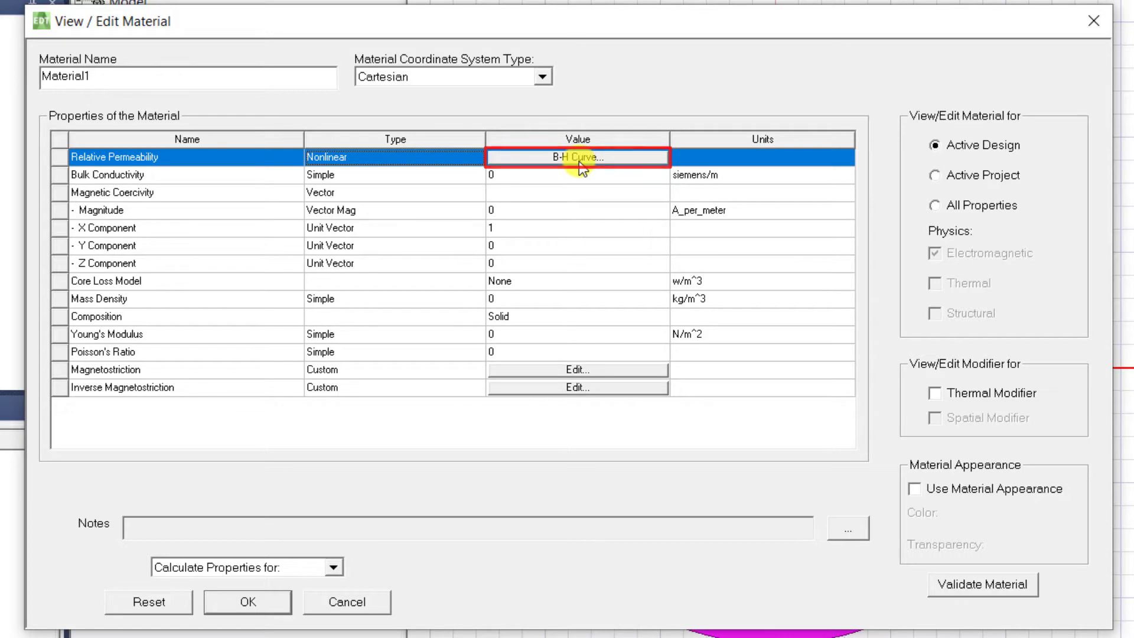
click(578, 157)
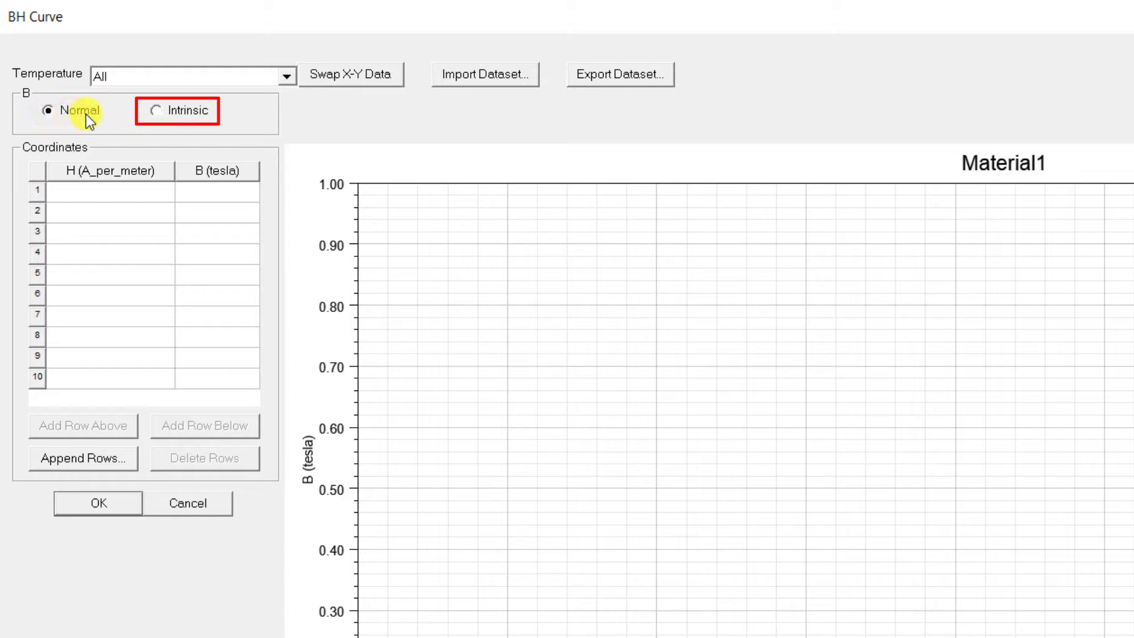
mouse_move(168, 122)
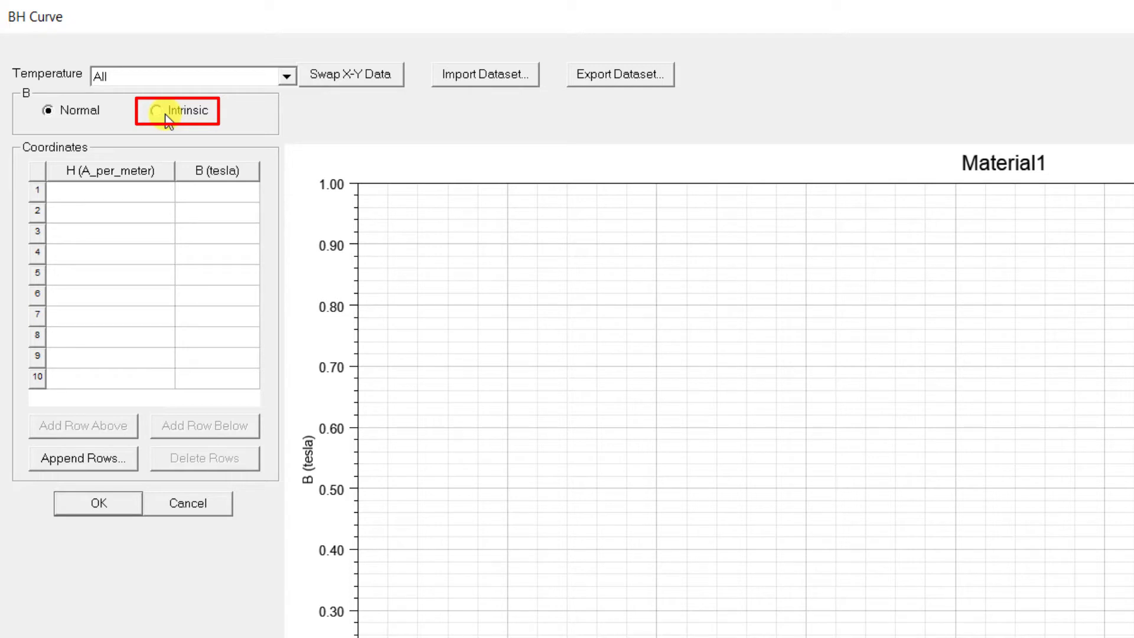
click(151, 111)
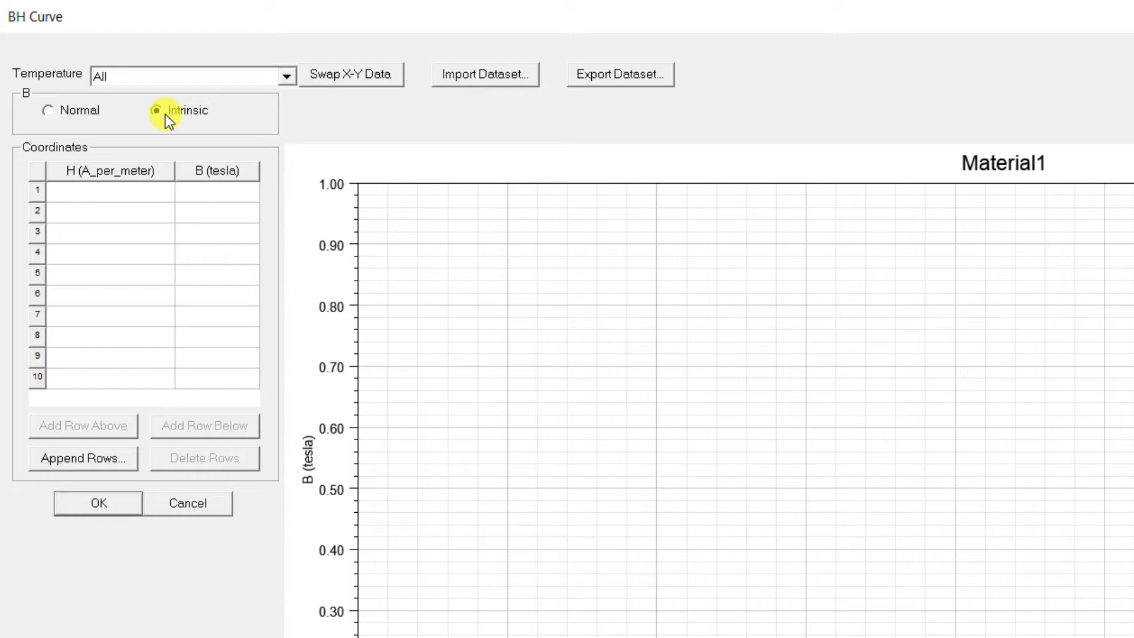
click(157, 111)
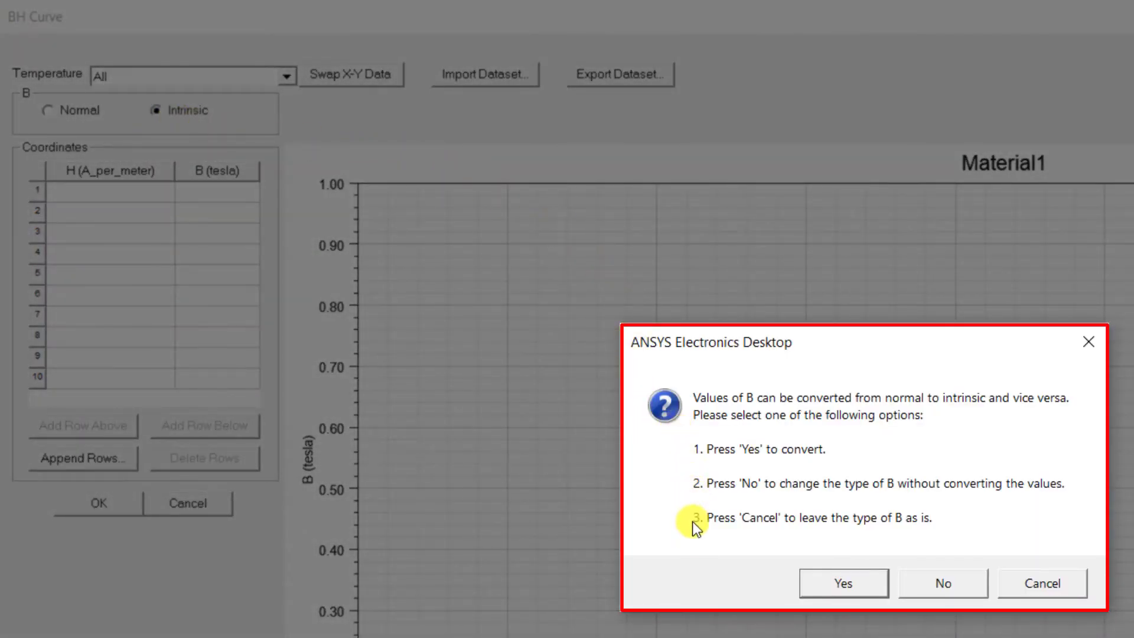
mouse_move(693, 553)
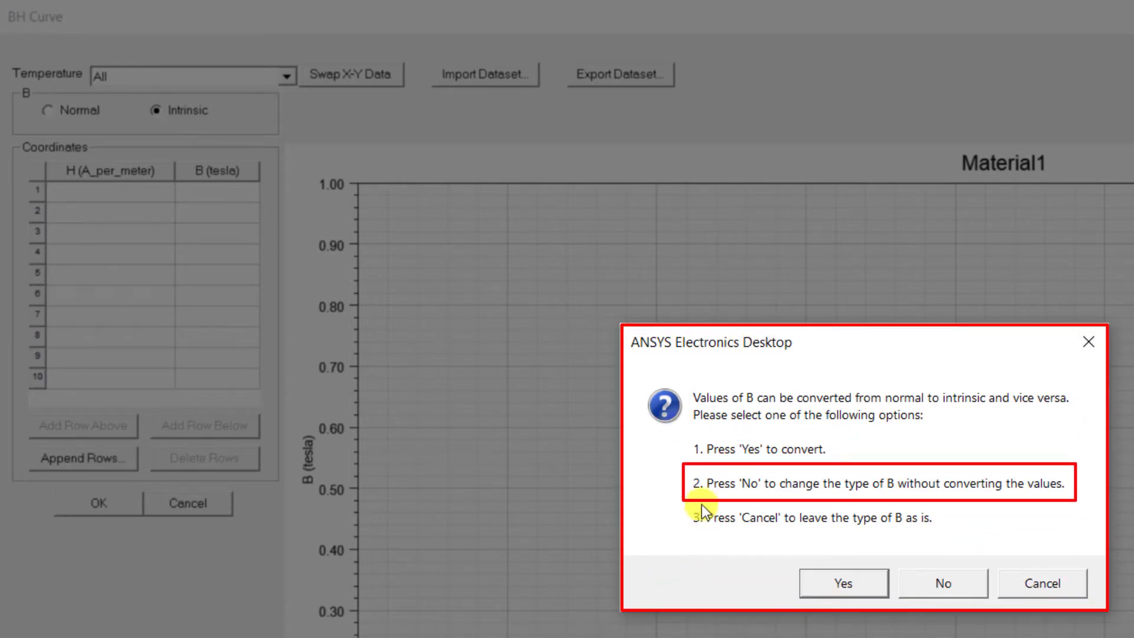
mouse_move(859, 498)
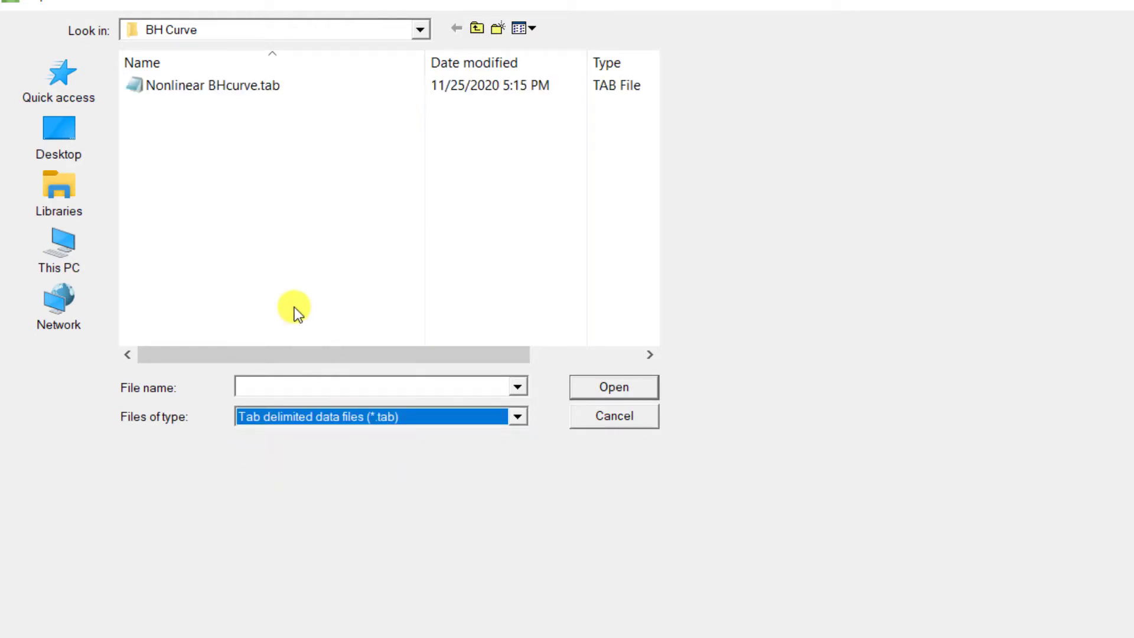
- Import Nonlinear BHcurve.tab into the B-H table and check the H units without changing them
click(211, 85)
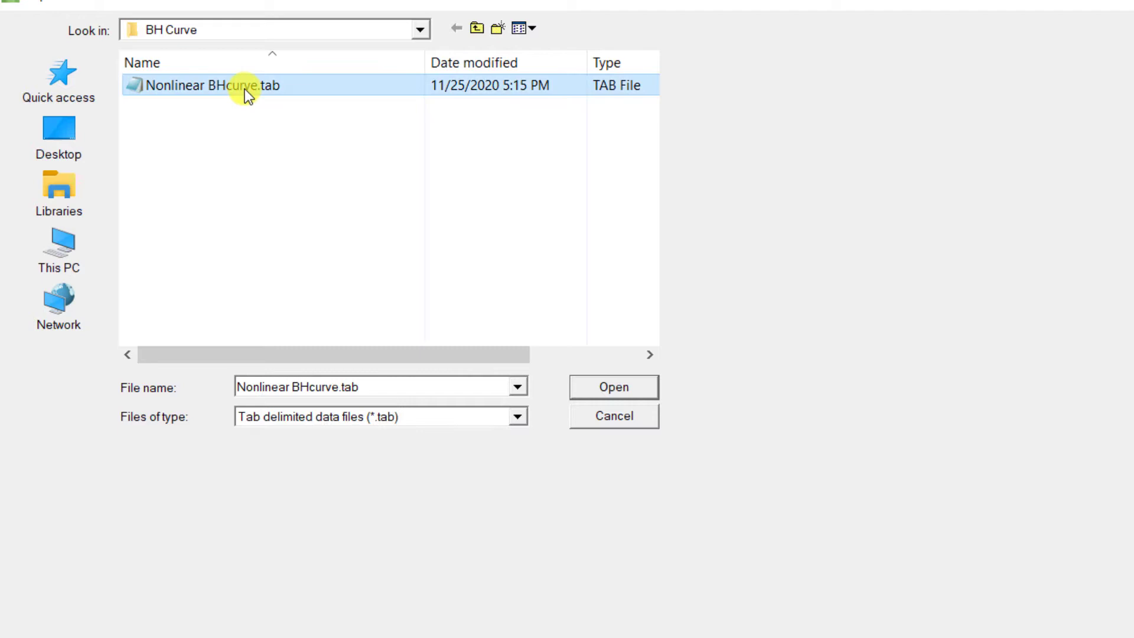
click(613, 387)
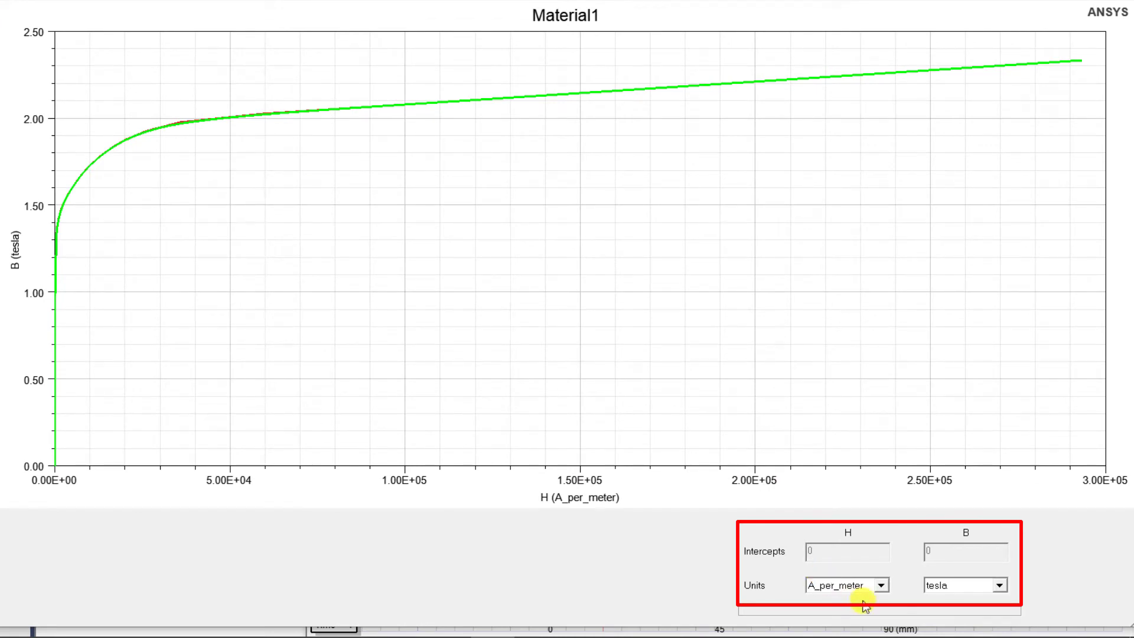
click(881, 585)
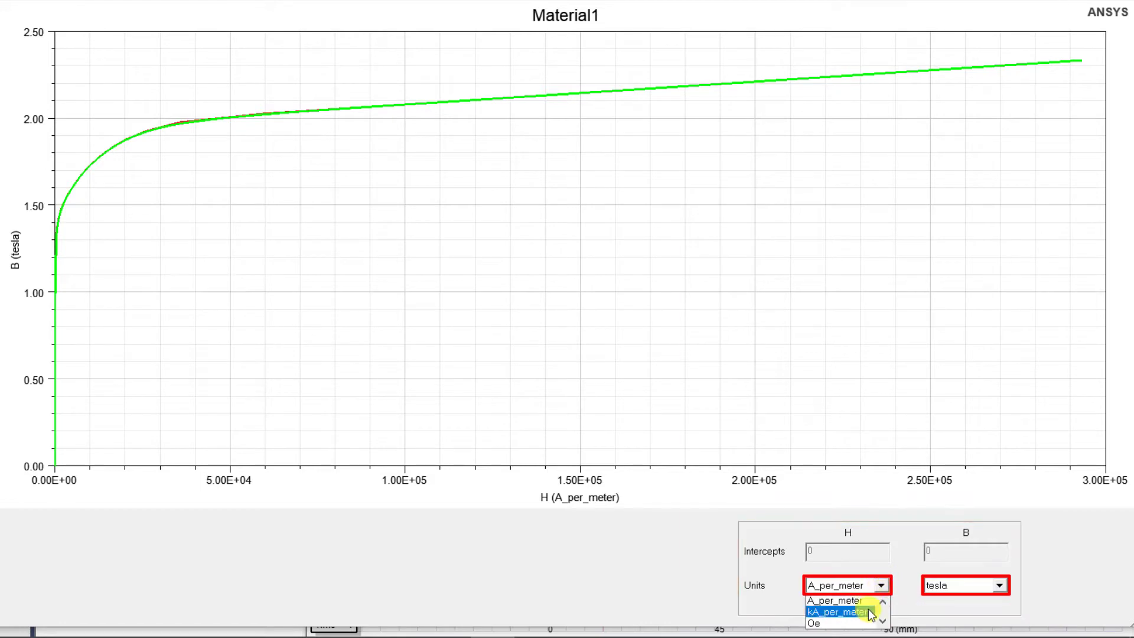
click(999, 585)
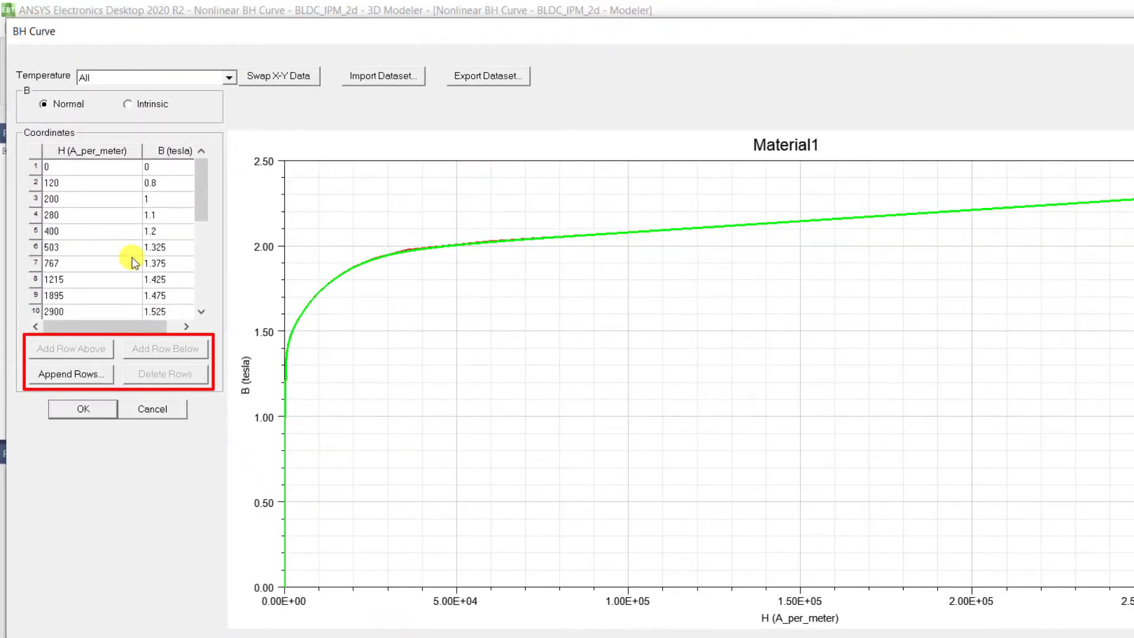
mouse_move(20, 369)
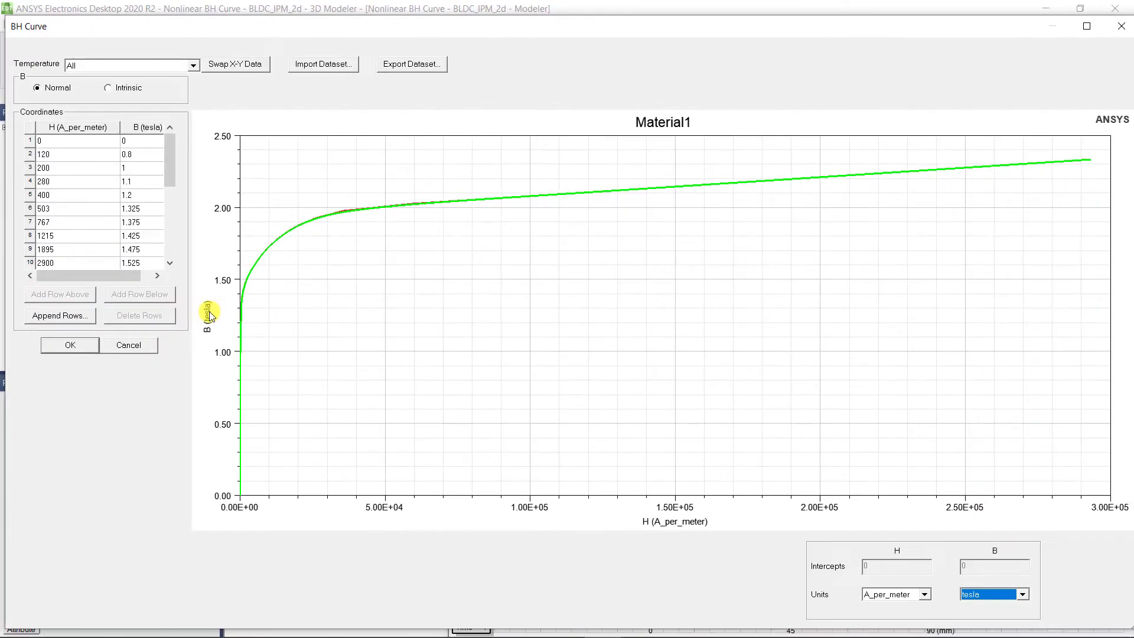
mouse_move(453, 250)
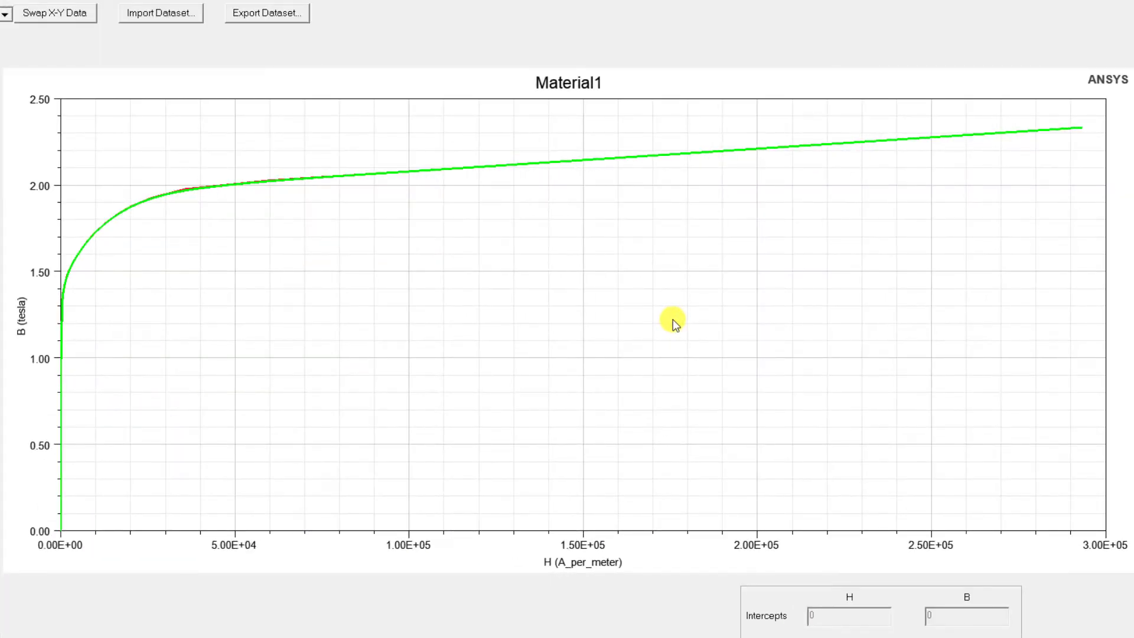
- Hide the interpolated trace so only the imported dataset B-H curve remains plotted
right_click(670, 320)
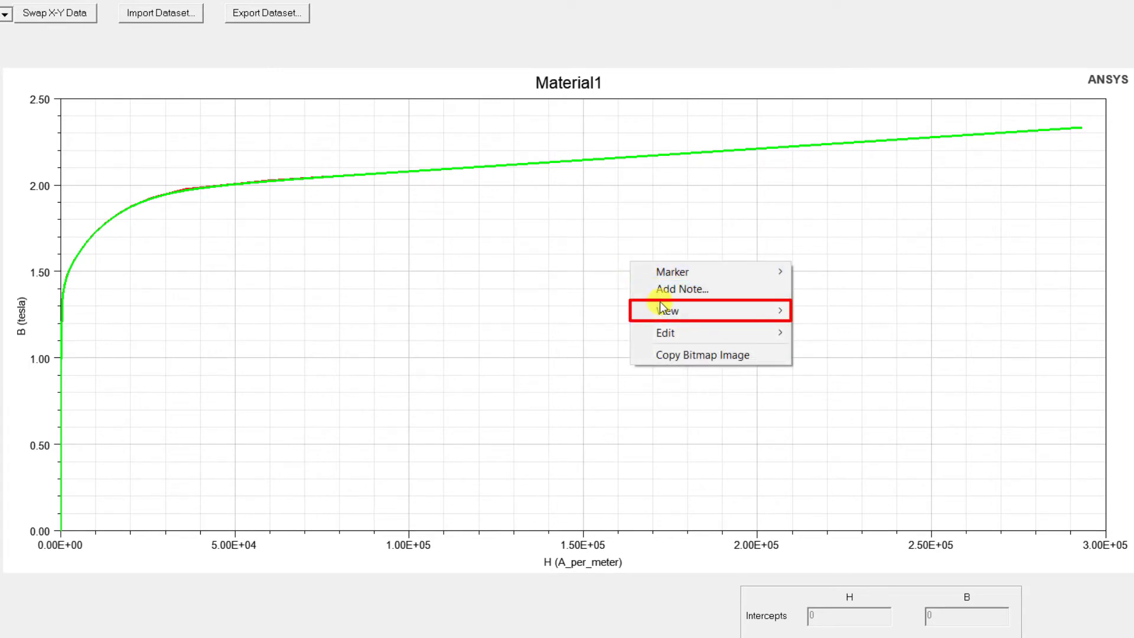
mouse_move(666, 311)
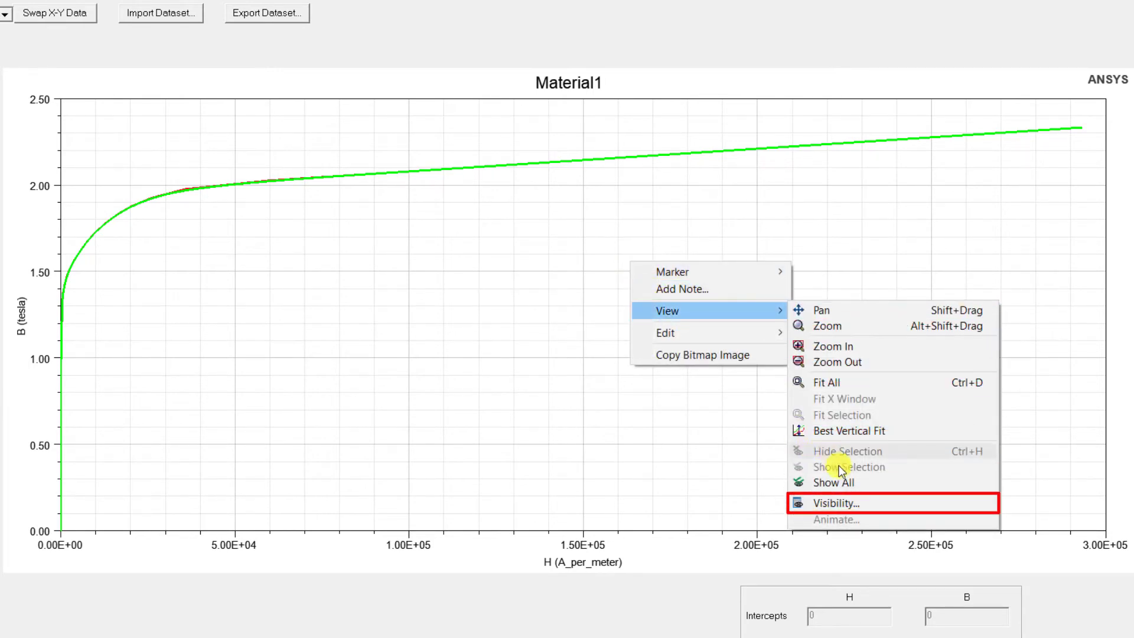
click(835, 503)
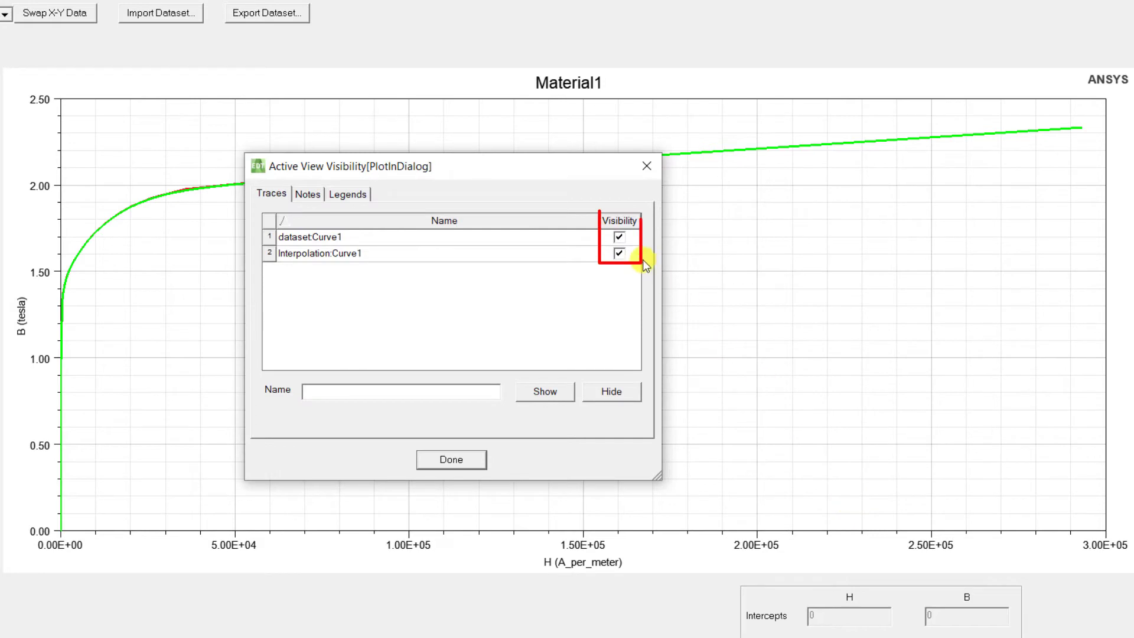
click(617, 254)
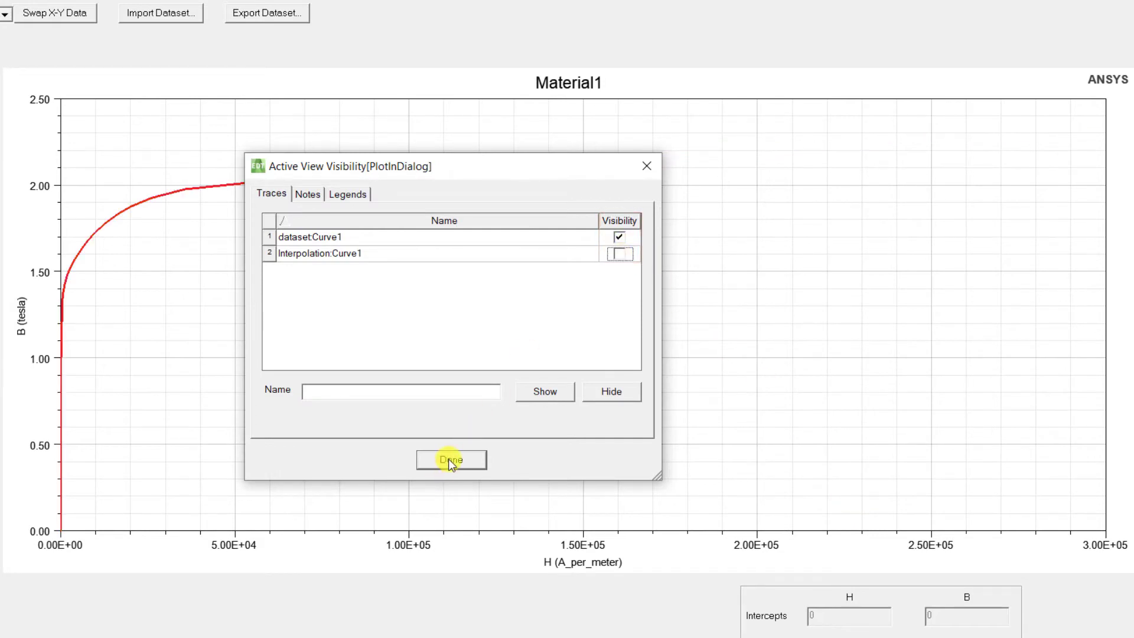
click(449, 460)
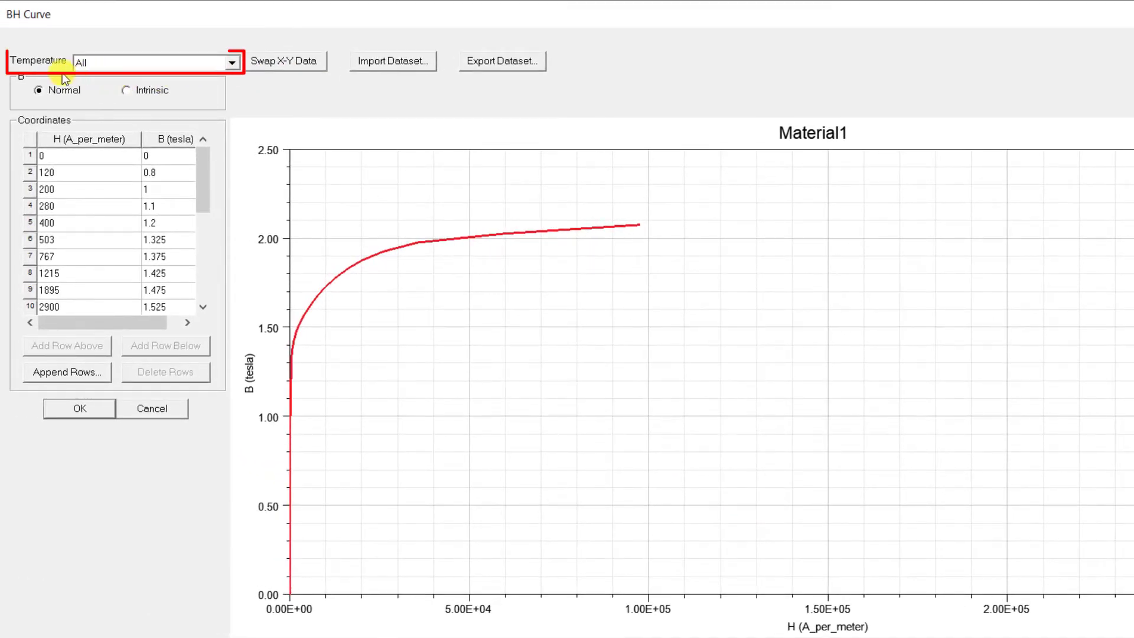
mouse_move(217, 68)
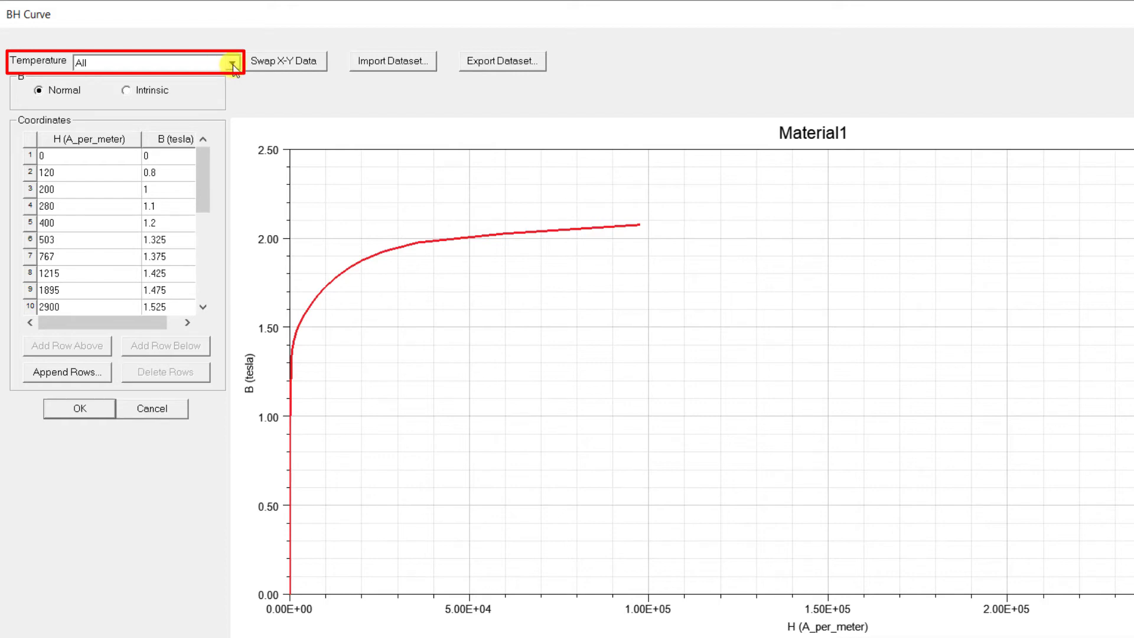
- Enable temperature dependence with curves at 20, 50 and 70 °C
click(232, 60)
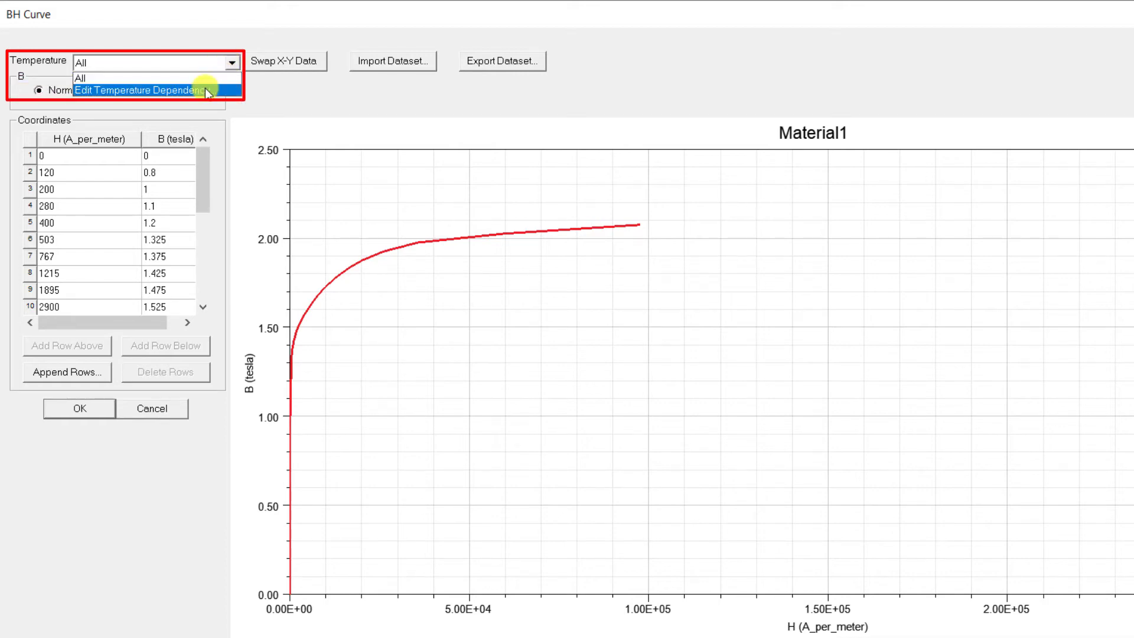
click(141, 90)
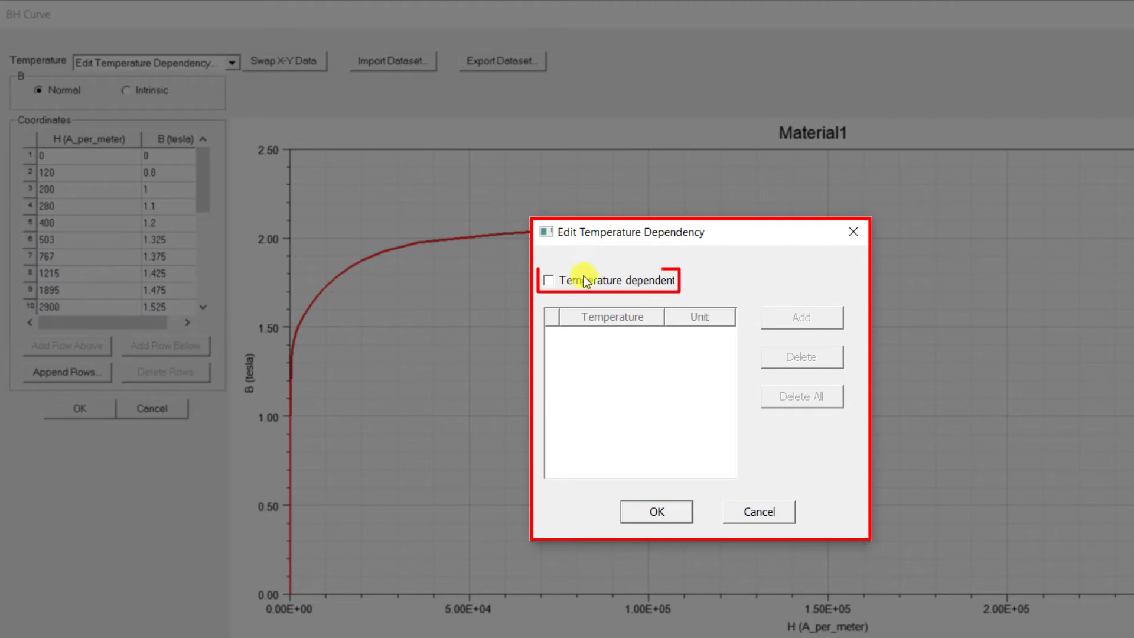
click(549, 280)
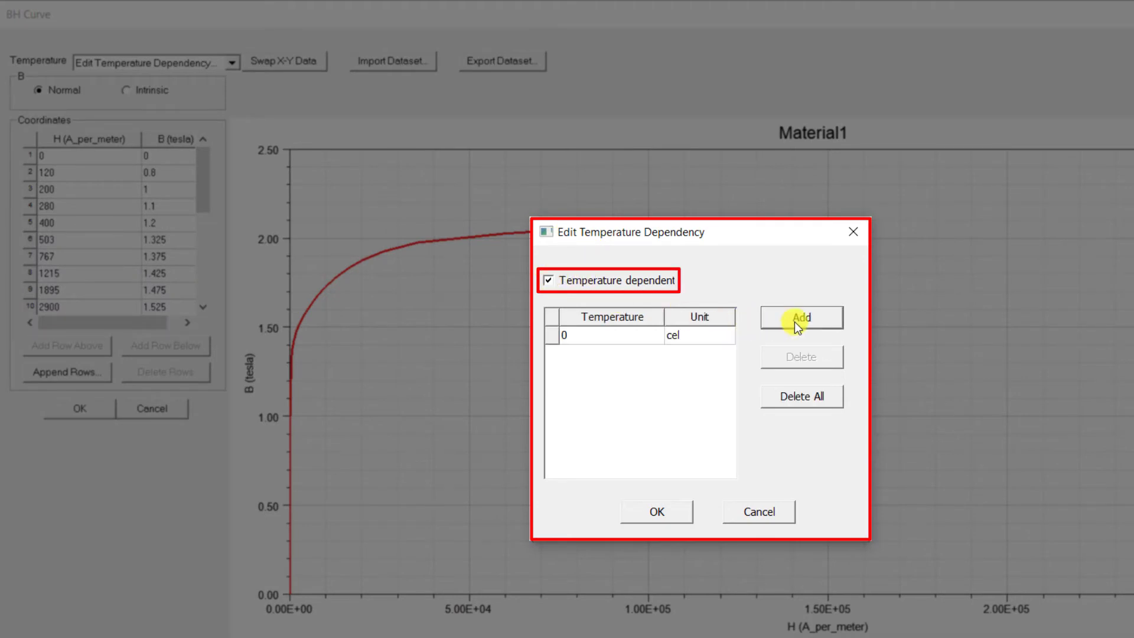
click(801, 316)
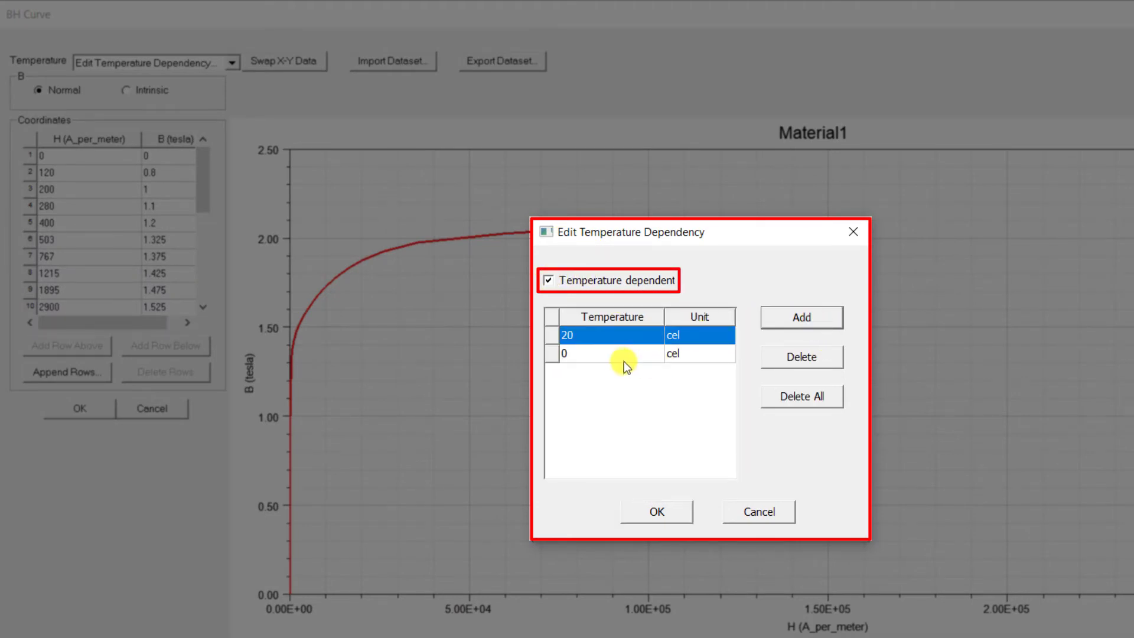
click(800, 316)
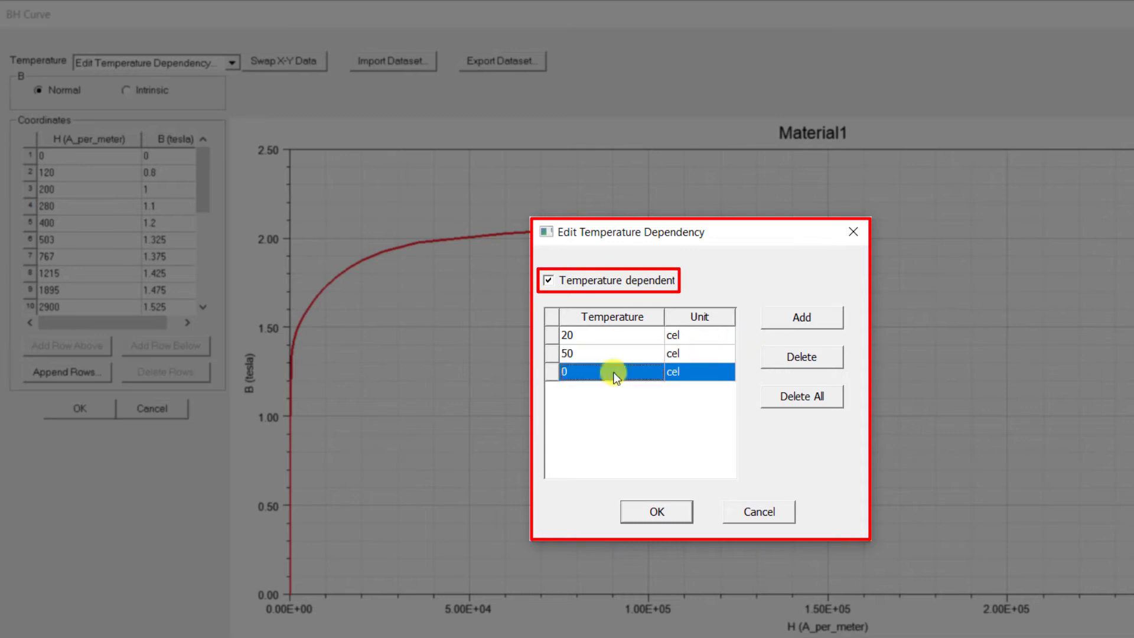
click(656, 511)
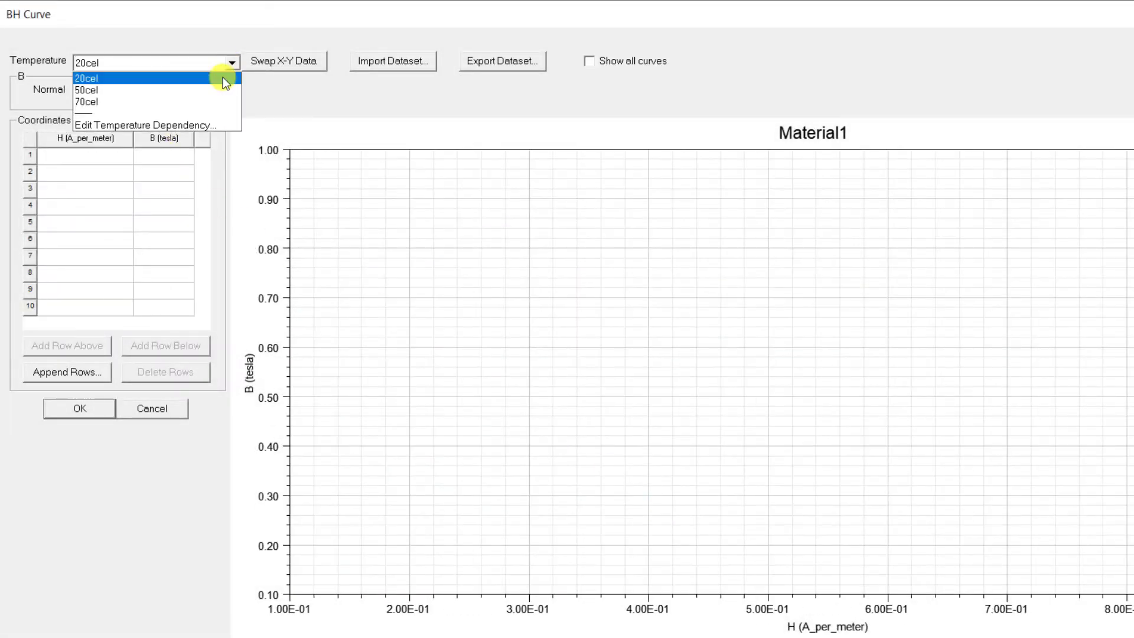
- View the empty 50 °C and 70 °C curves, then return to the temperature dependency settings
click(86, 89)
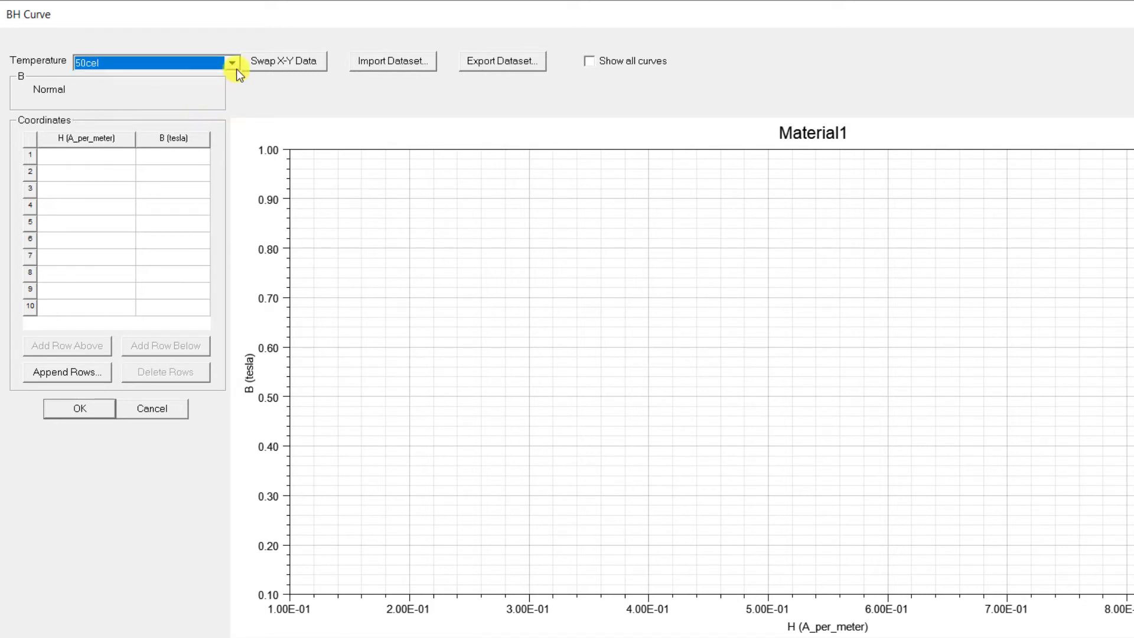
click(154, 61)
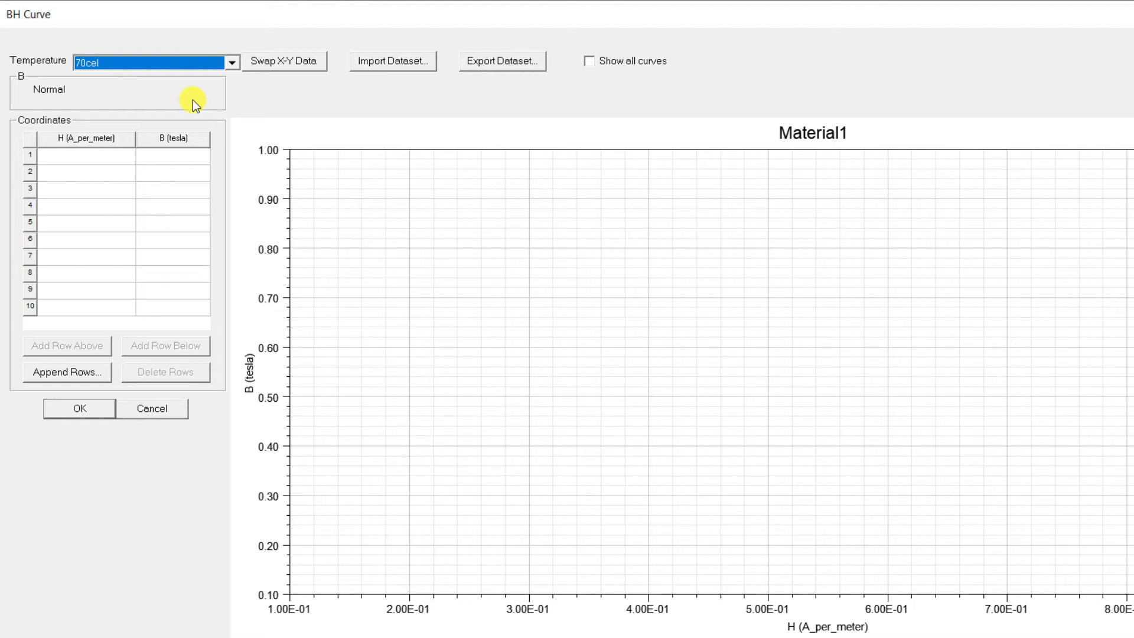
click(85, 154)
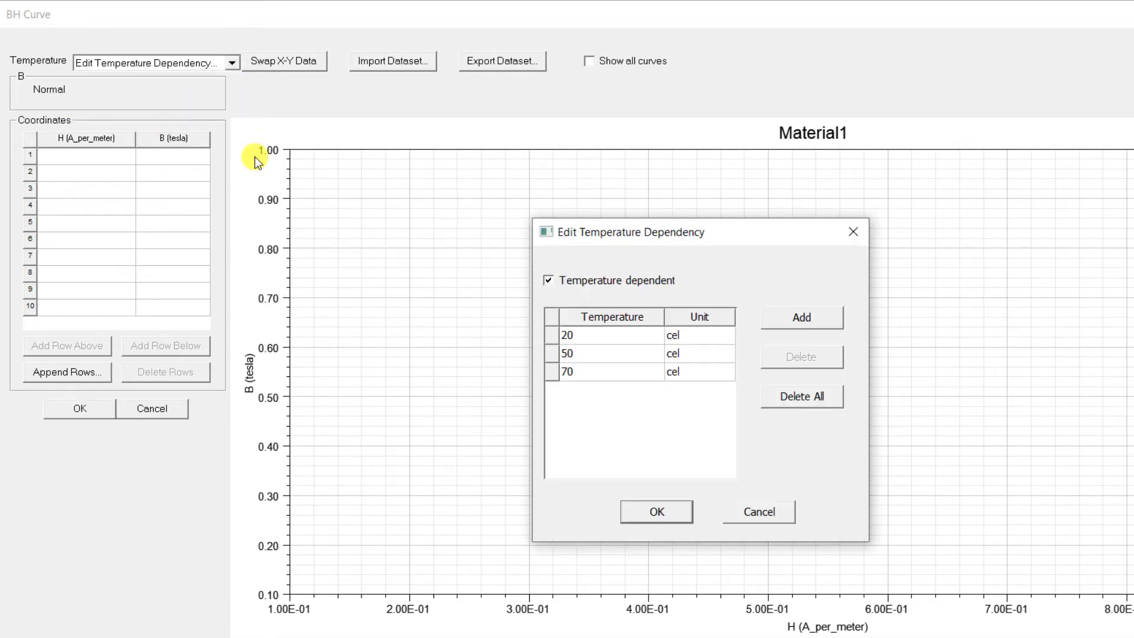
- Switch temperature dependence off, restoring the single imported B-H curve
click(548, 281)
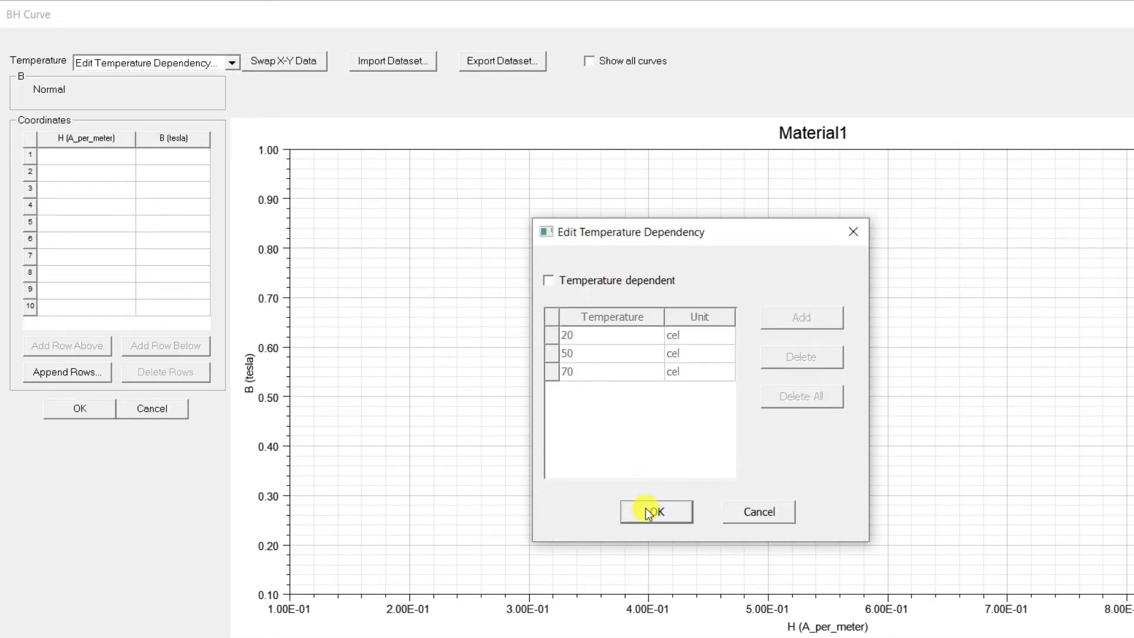
click(654, 511)
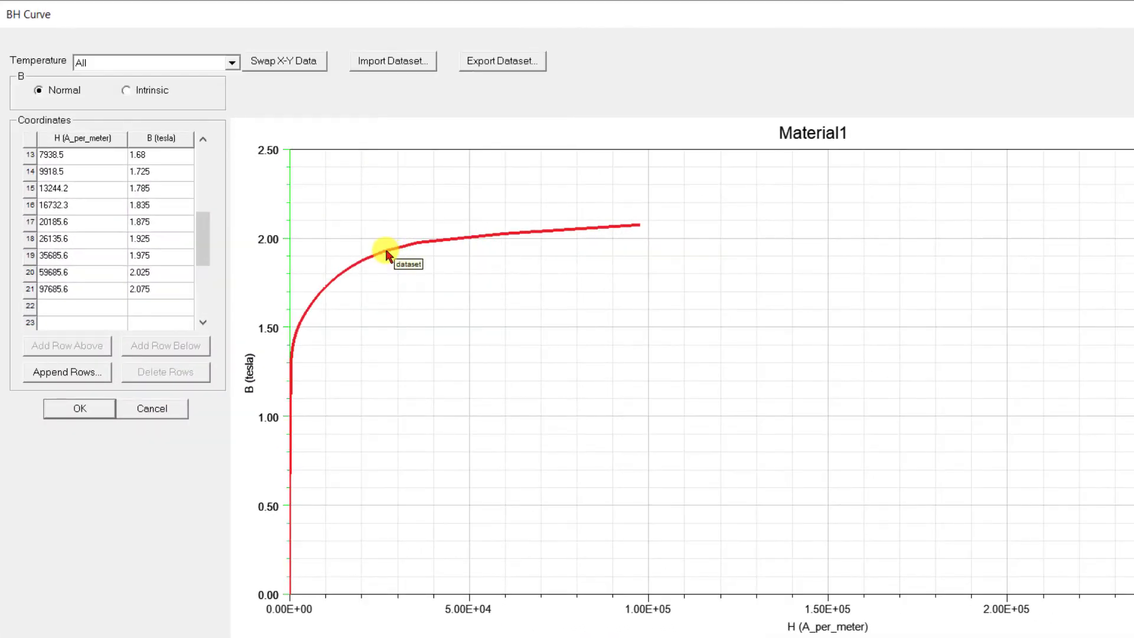
- Set the dataset trace type to Discrete points and dismiss the end-point slope warning
double_click(385, 249)
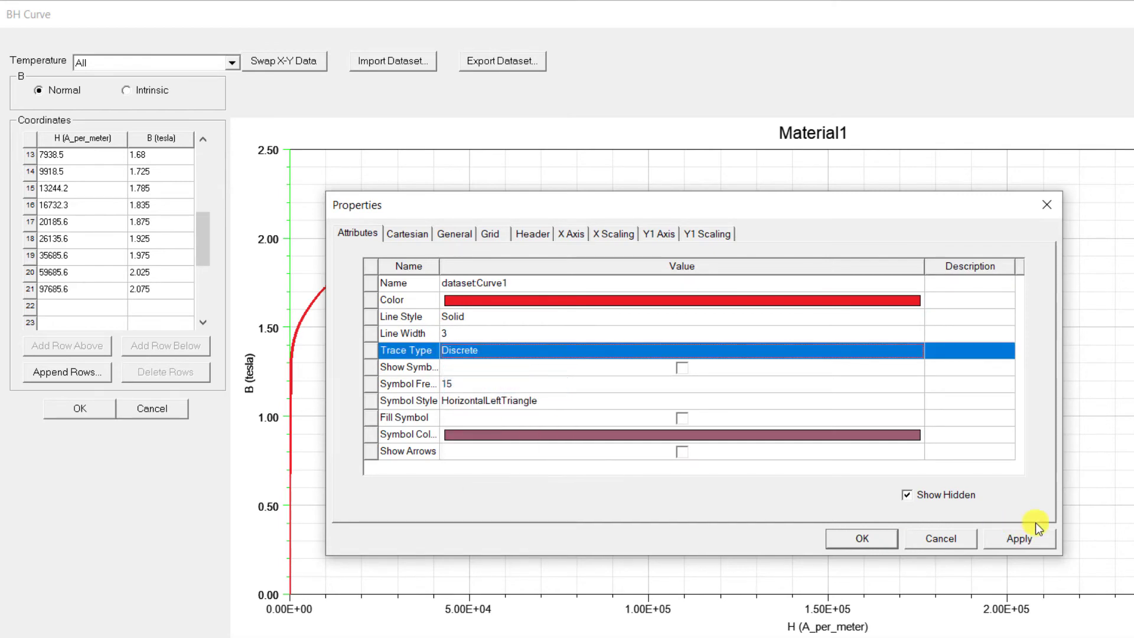
click(860, 539)
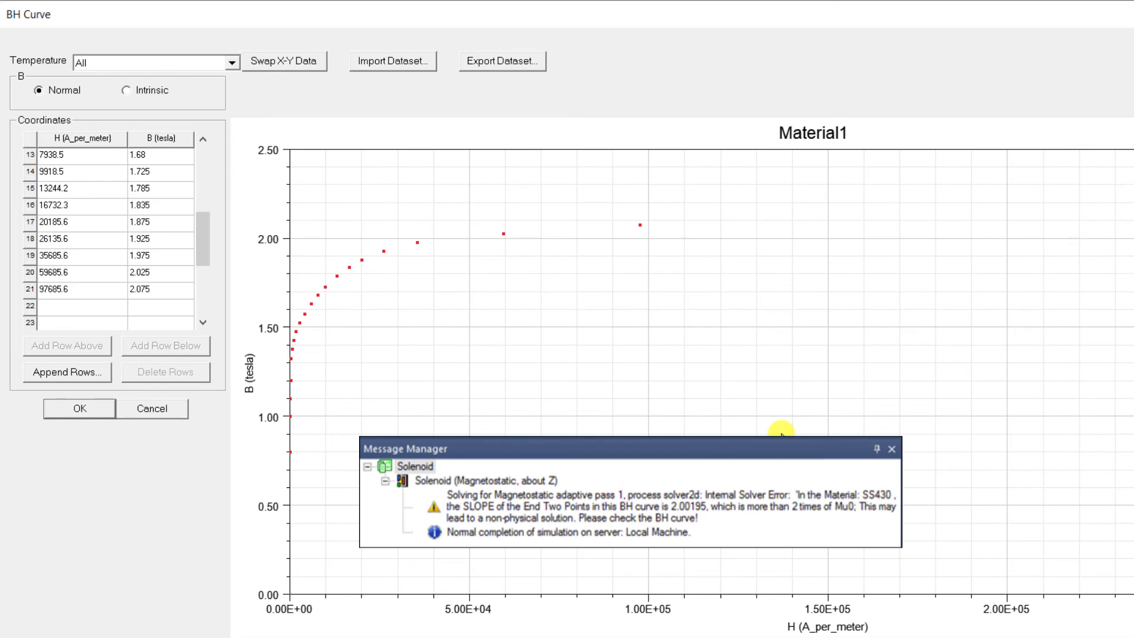
click(893, 449)
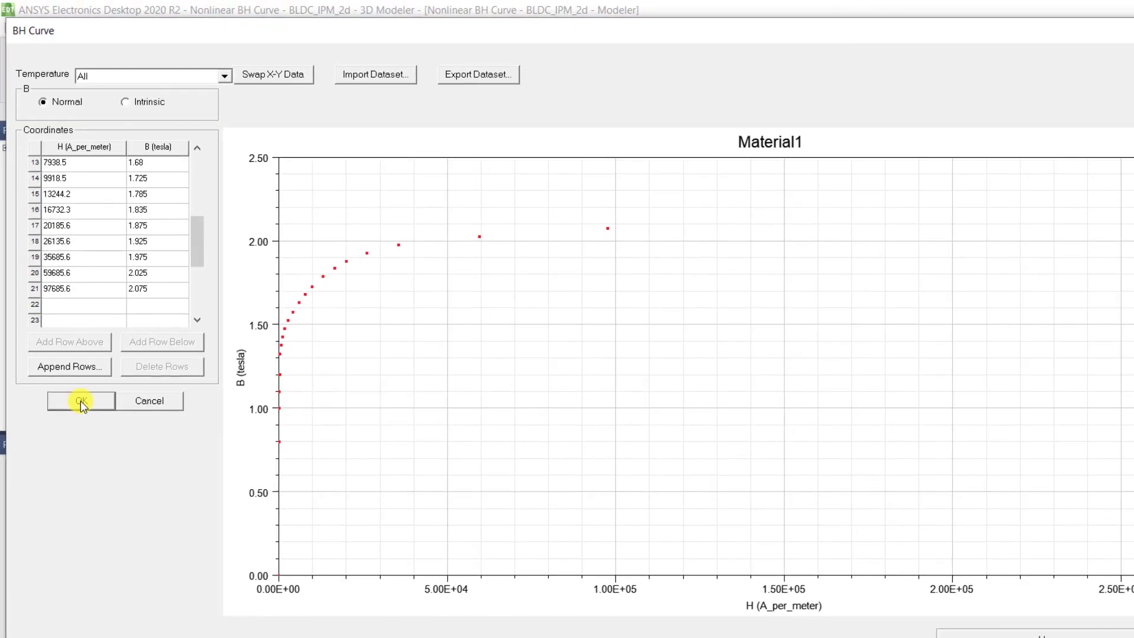
- Accept the B-H curve, rename the material Stator_Steel and assign it to the stator
click(79, 401)
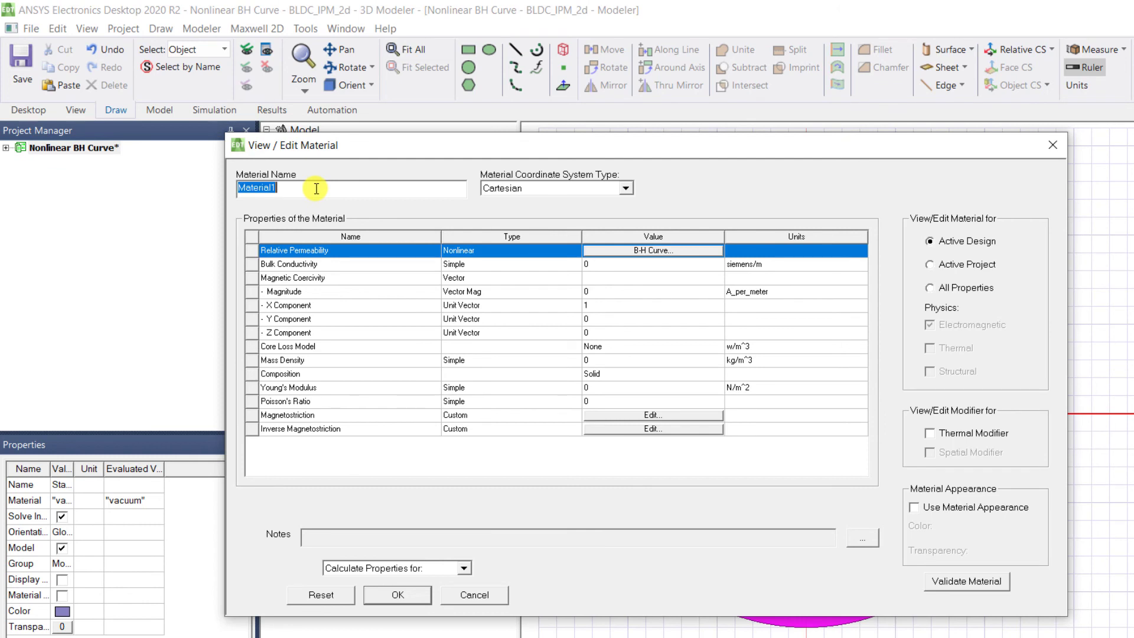
text(Stato)
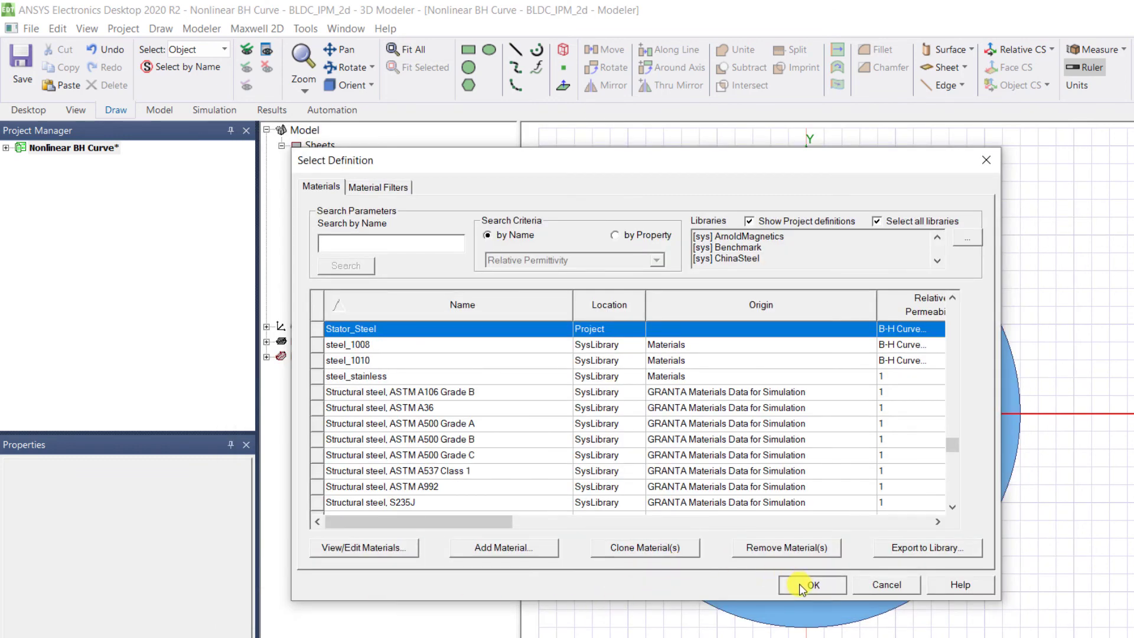
click(810, 584)
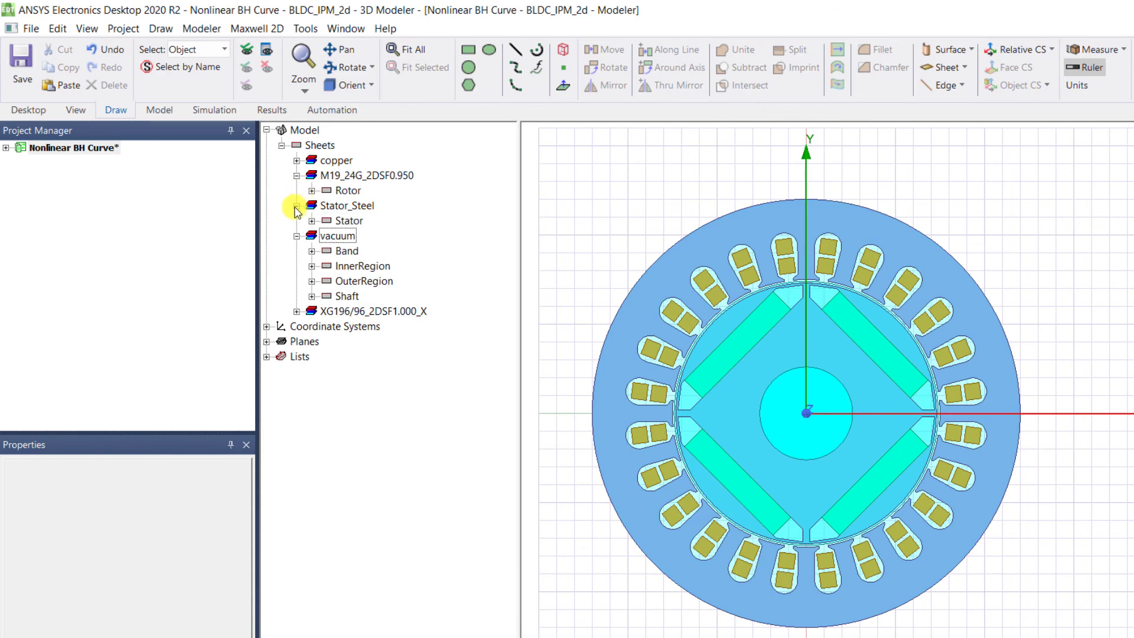
- Select the Stator under Stator_Steel in the model tree to confirm its material
click(353, 206)
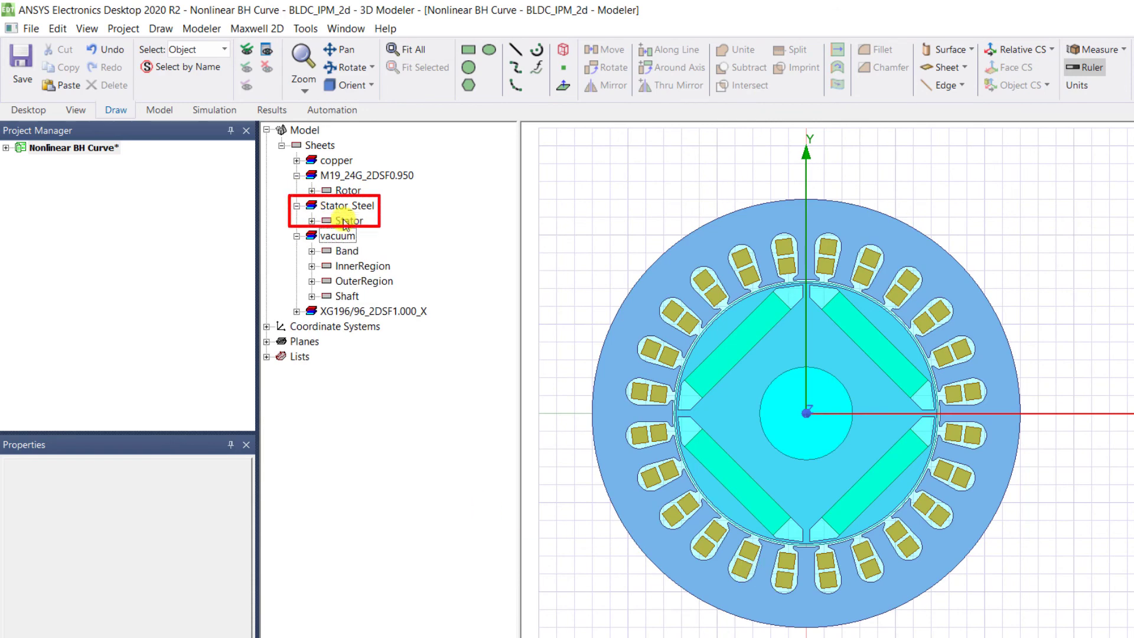
click(349, 221)
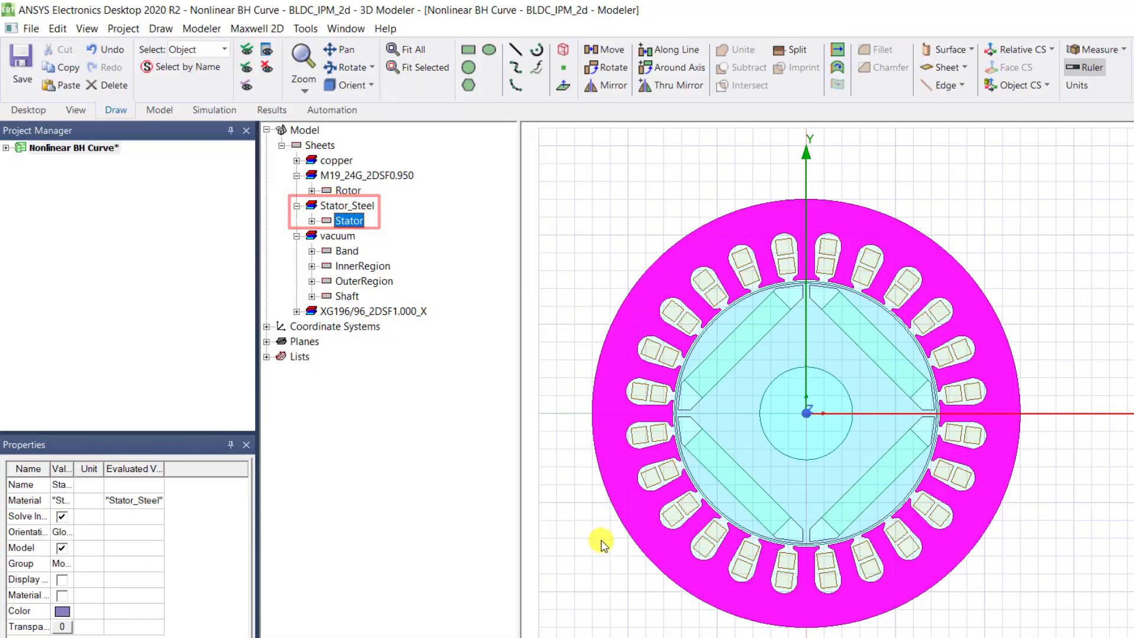